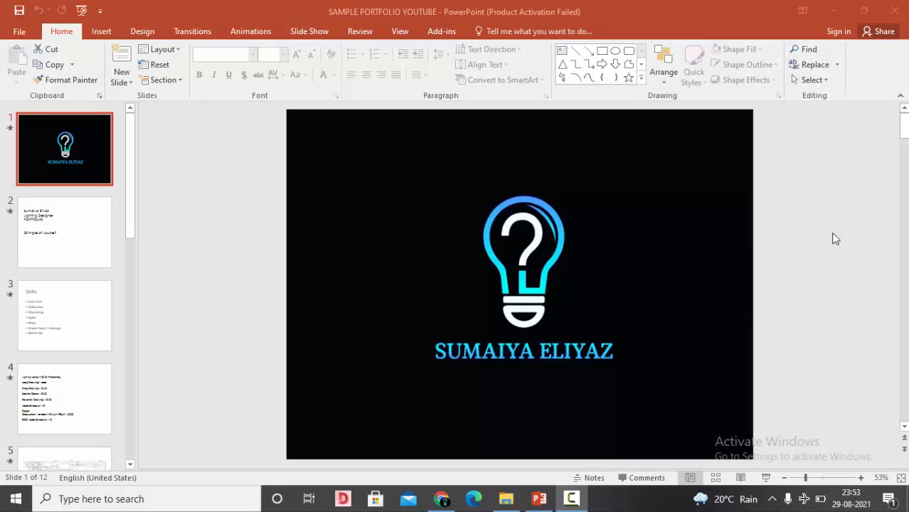
pyautogui.moveTo(734, 157)
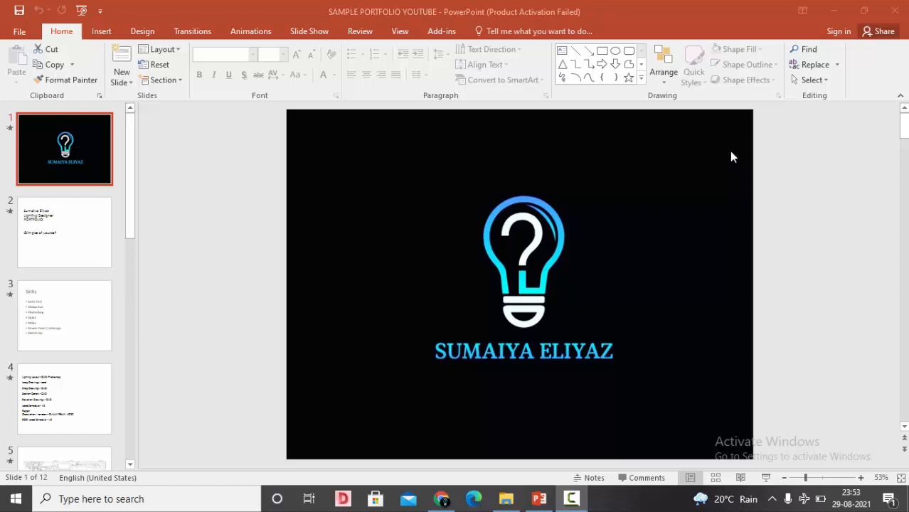
pyautogui.moveTo(738, 160)
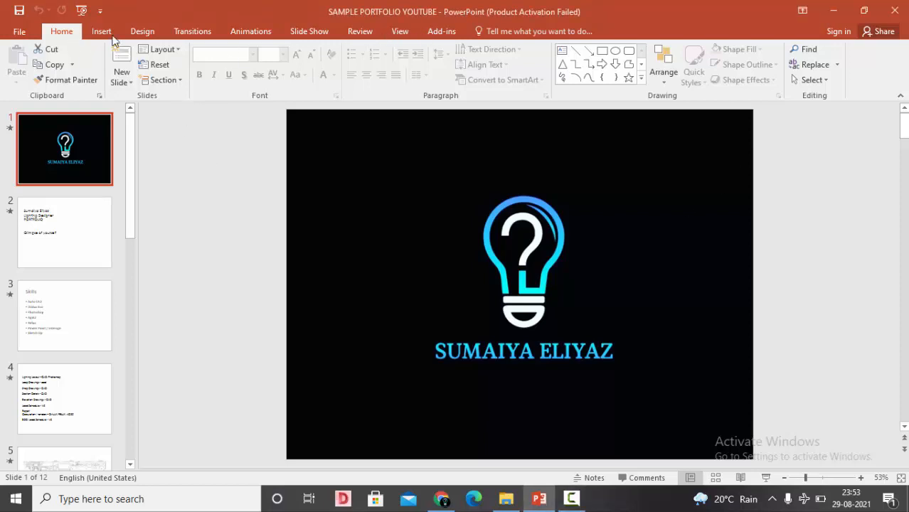
# - Resize the deck to widescreen slide proportions, confirming how content fits
pyautogui.click(142, 31)
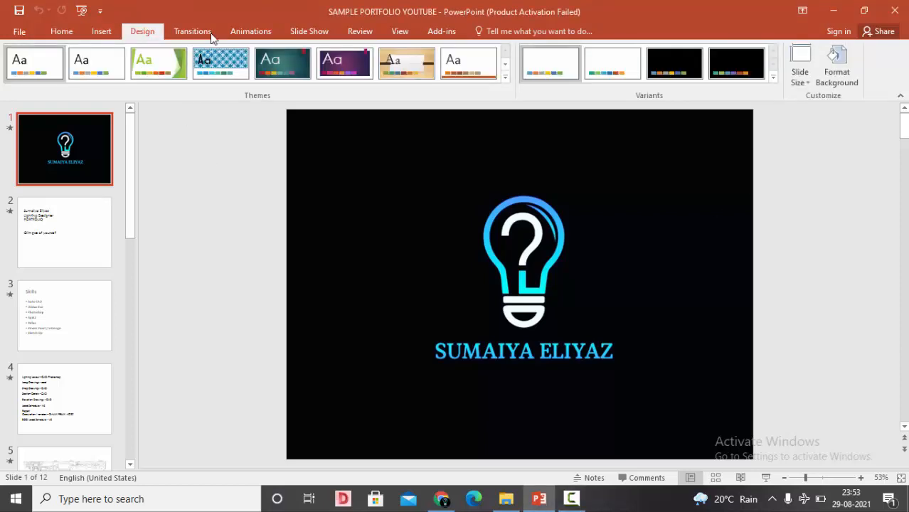
pyautogui.click(799, 64)
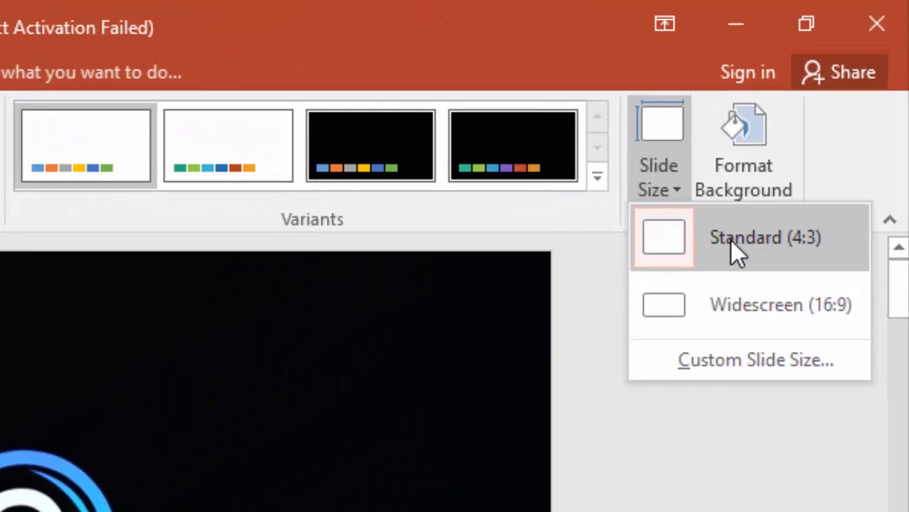
pyautogui.click(765, 236)
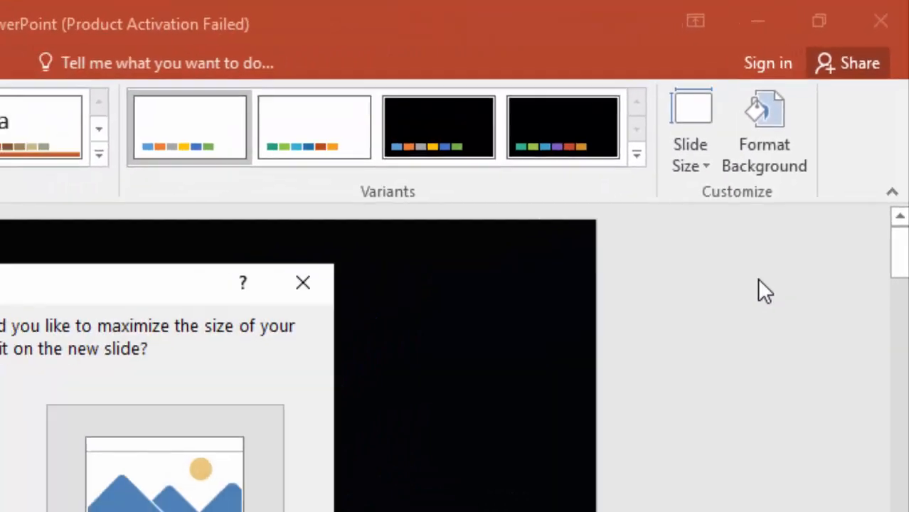
pyautogui.click(303, 282)
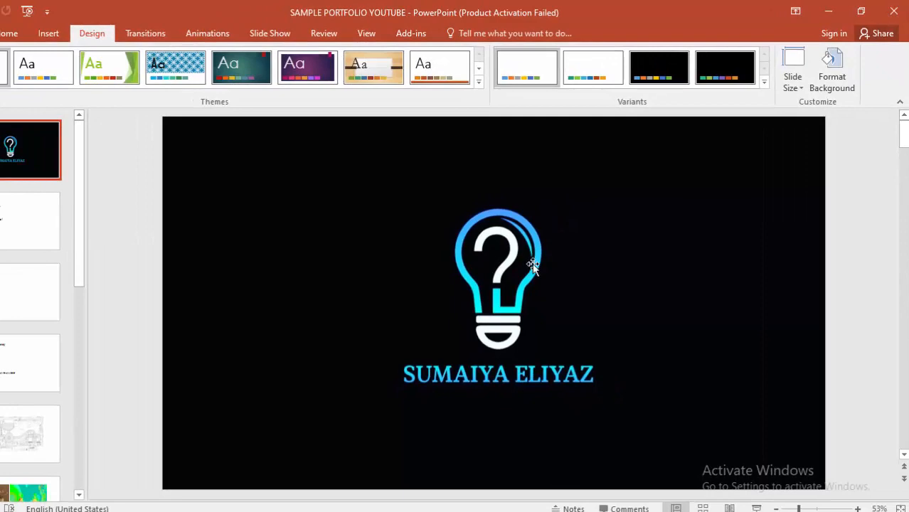
# - Review the Custom Slide Size presets and close the dialog without changes
pyautogui.click(791, 68)
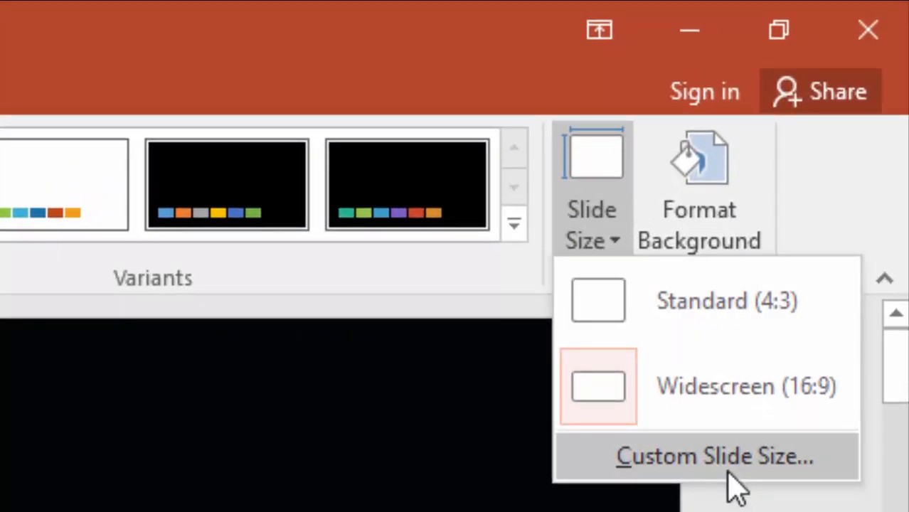
pyautogui.click(714, 456)
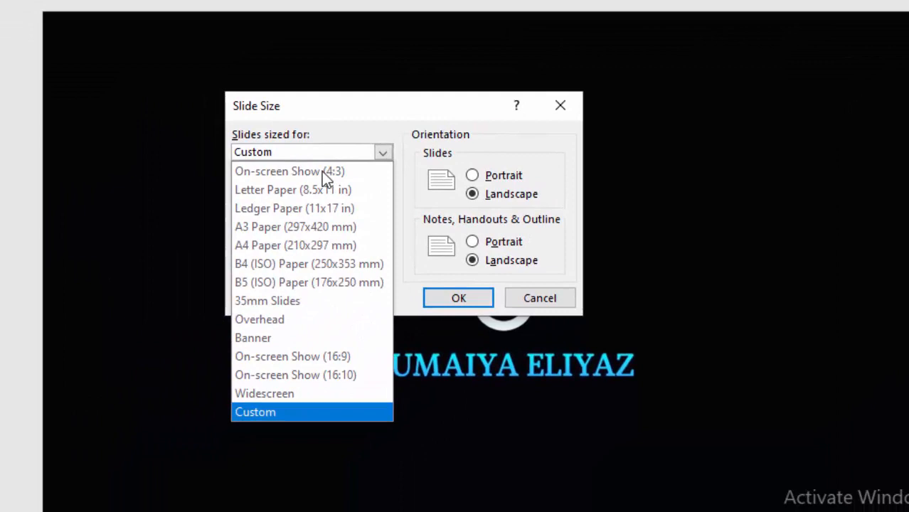
pyautogui.moveTo(274, 208)
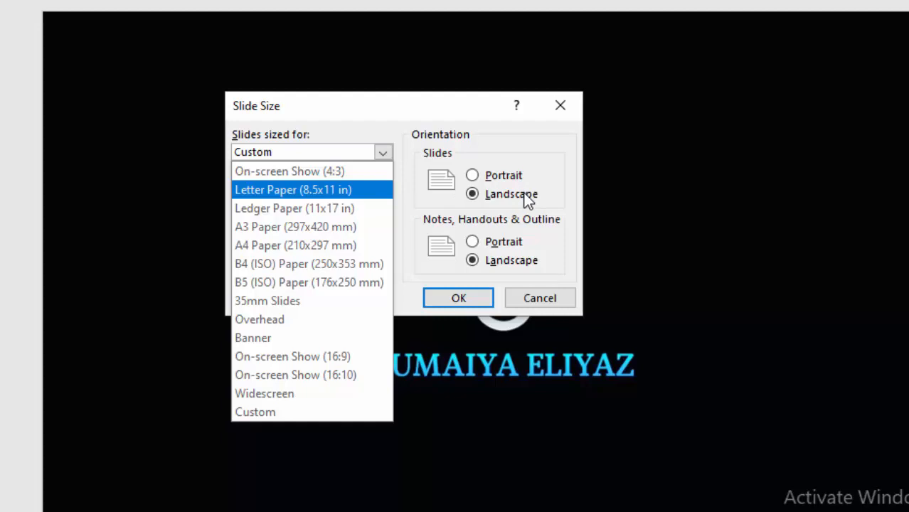
pyautogui.click(539, 297)
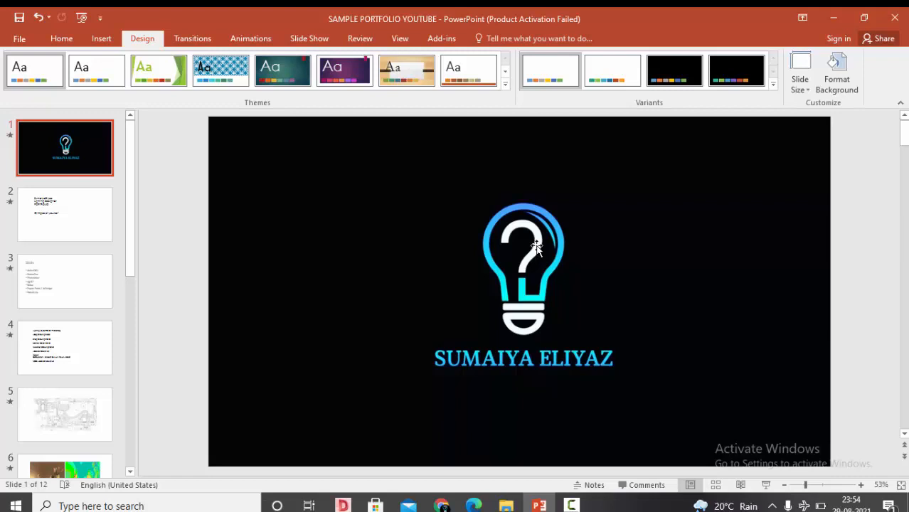
pyautogui.moveTo(529, 247)
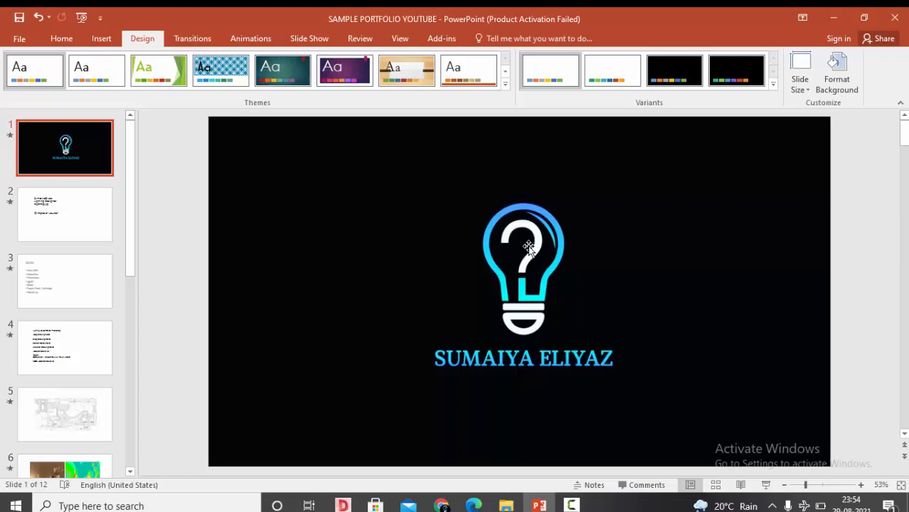
pyautogui.click(66, 214)
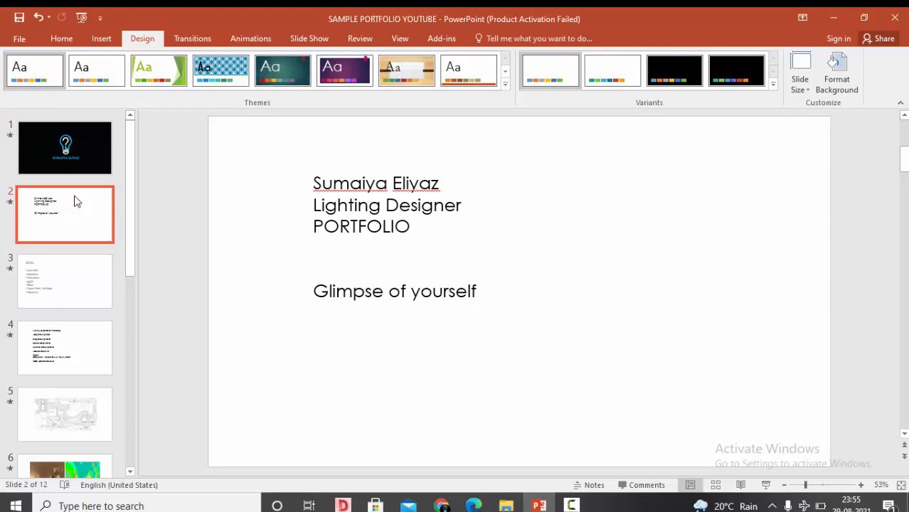
pyautogui.moveTo(205, 316)
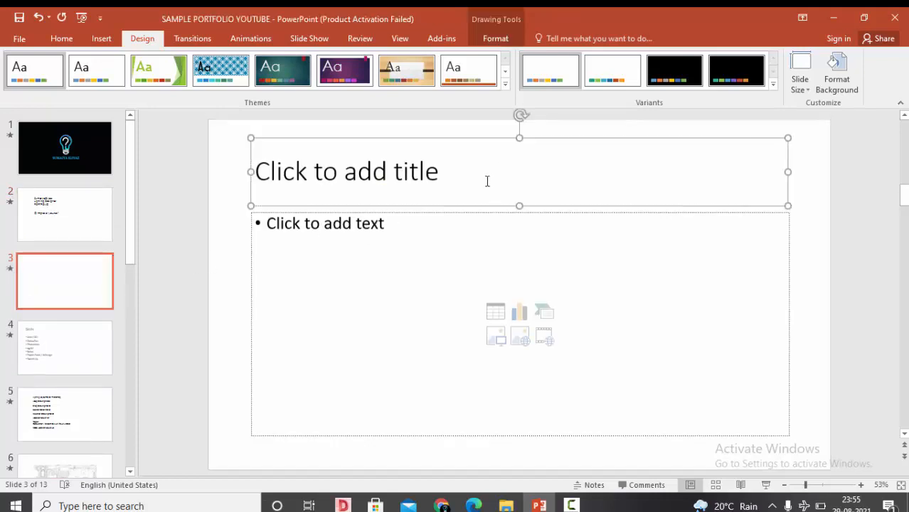
# - Title slide 3 RESUME with the subtitle EDUCATION AND EXPERIENCE
pyautogui.write('RESU')
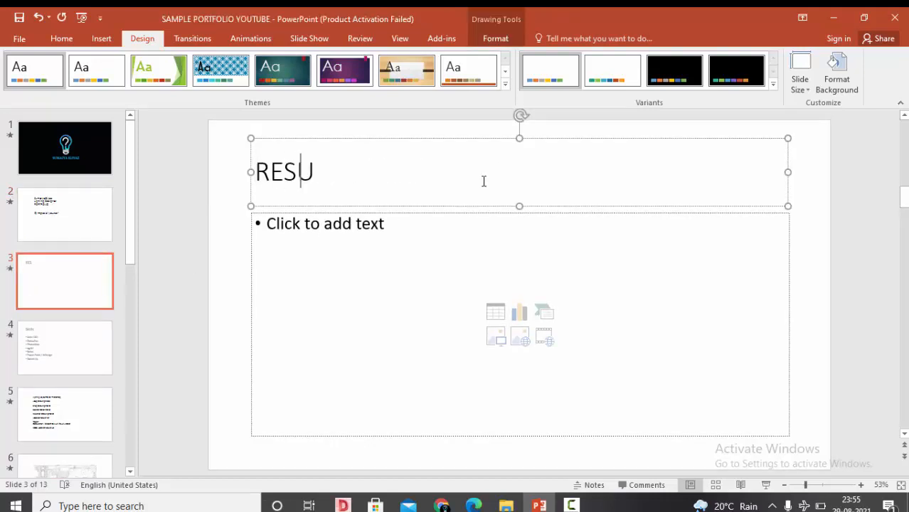
pyautogui.write('ME')
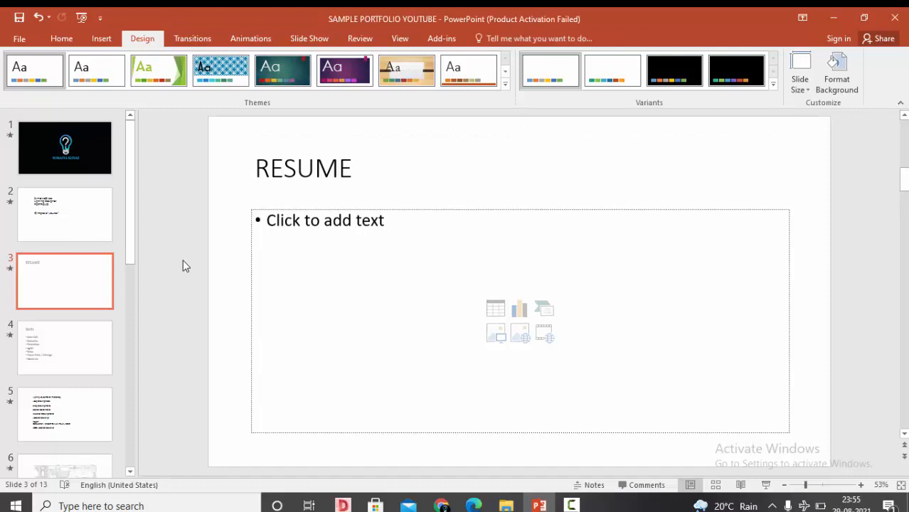
pyautogui.moveTo(159, 276)
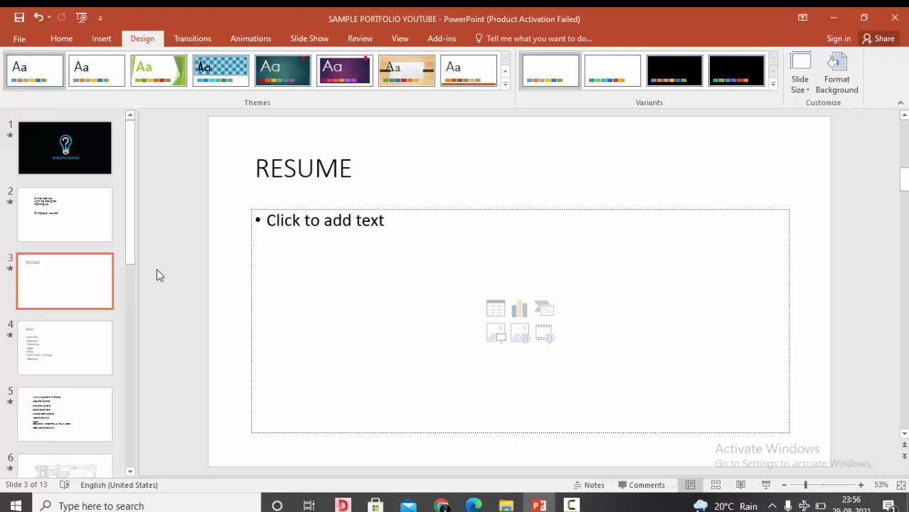
pyautogui.write('EDUCATION AND EXPERIENCE')
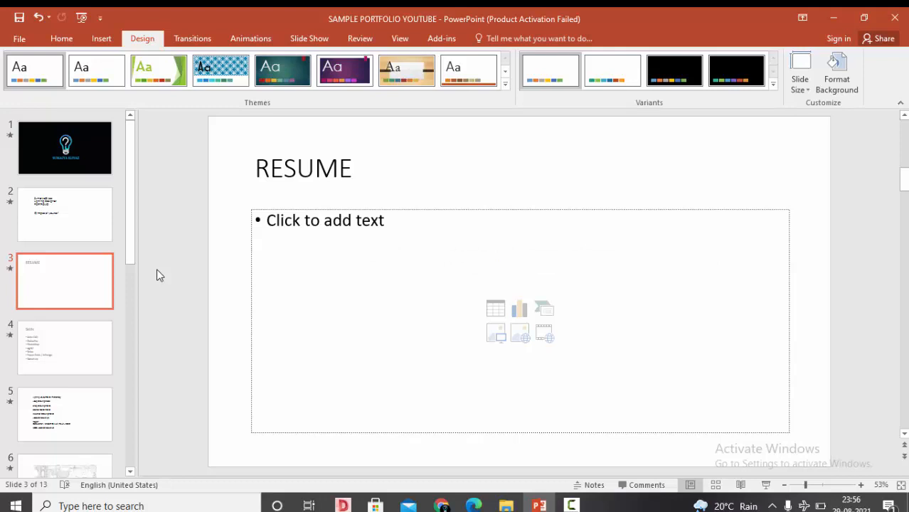
pyautogui.moveTo(170, 309)
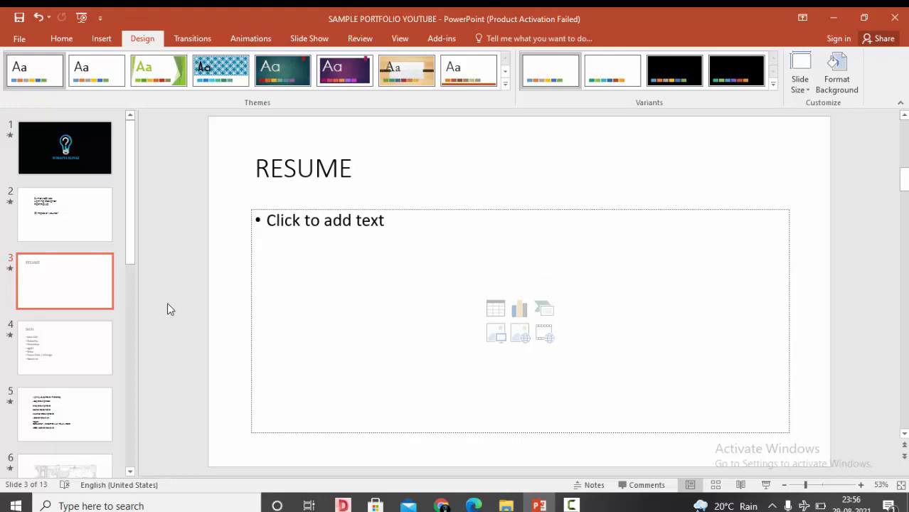
# - Bring up the transition settings and select the Skills slide's bullet list
pyautogui.click(65, 347)
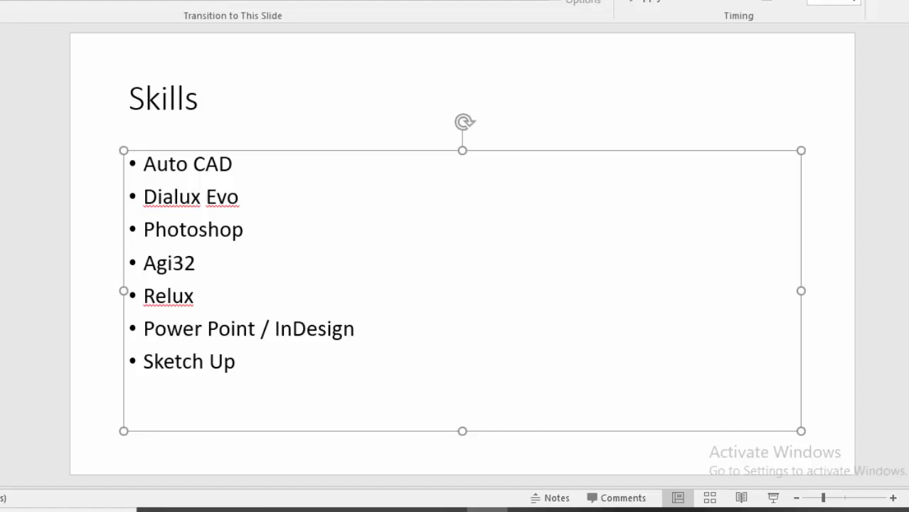
pyautogui.click(416, 95)
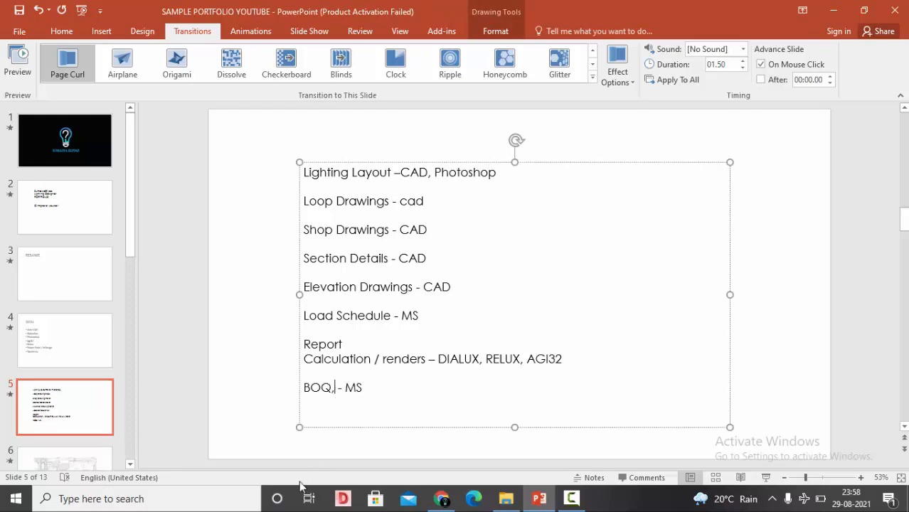
# - Edit the BOQ and Lighting Layout lines of the deliverables list
pyautogui.doubleClick(347, 172)
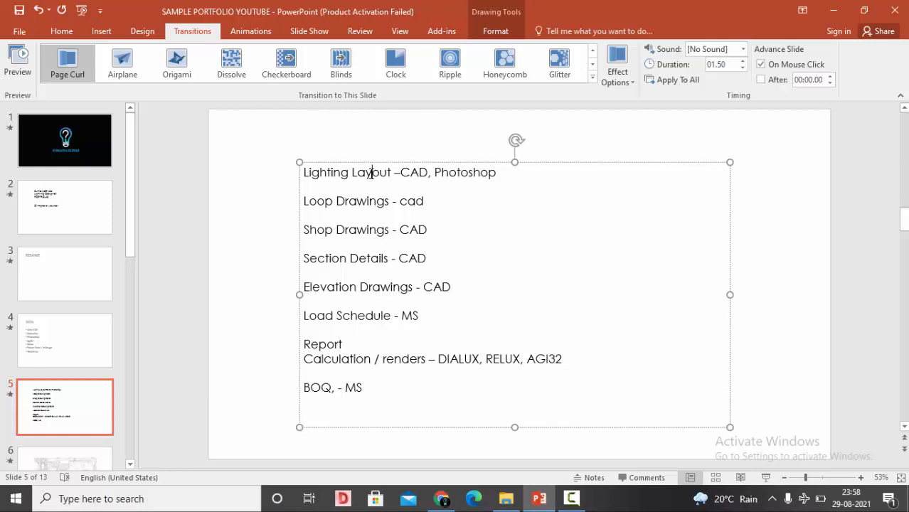
pyautogui.click(66, 413)
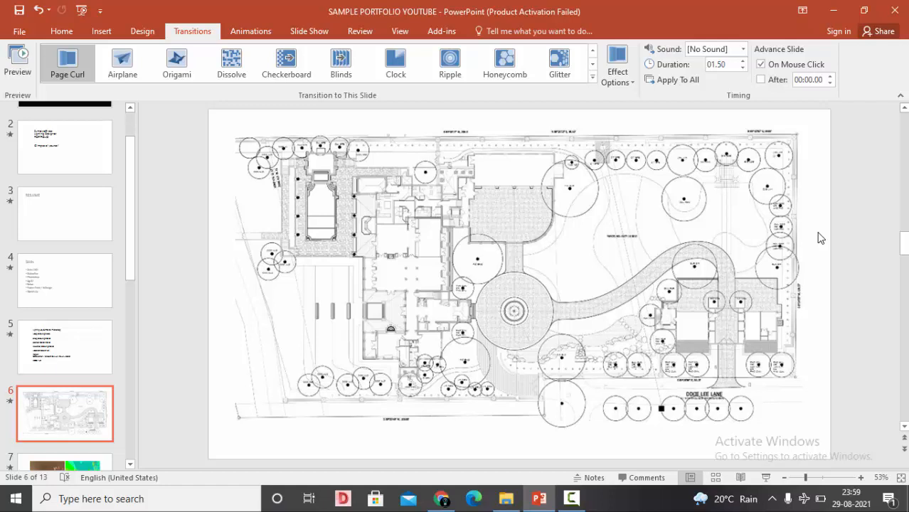
pyautogui.moveTo(717, 259)
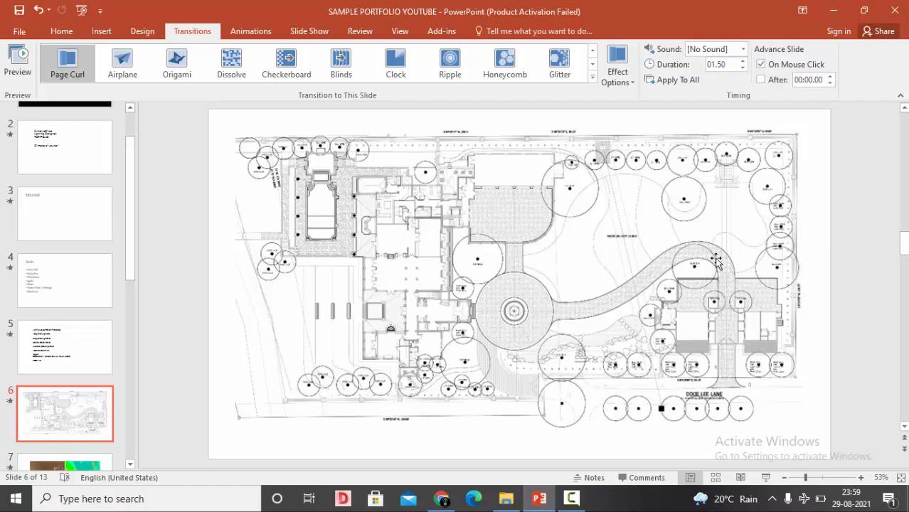
# - Move to slide 7 with the two mannequin photos
pyautogui.click(64, 420)
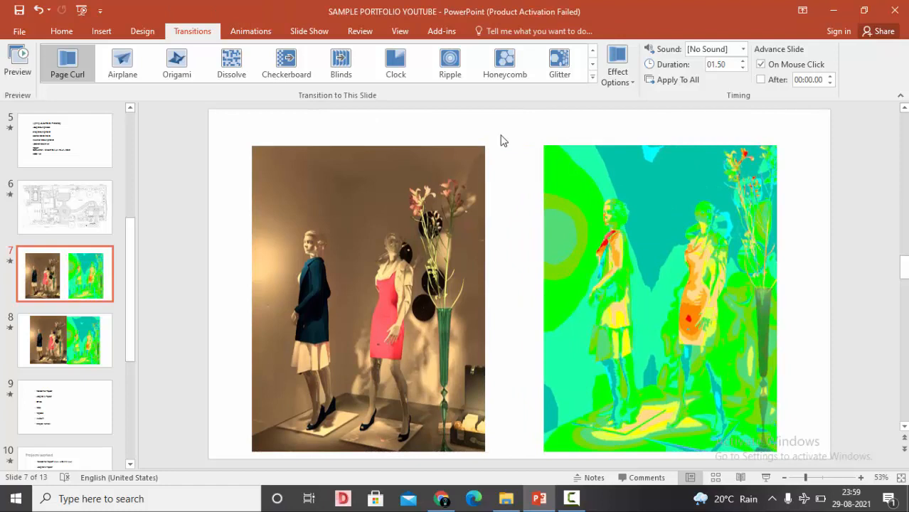
pyautogui.click(61, 31)
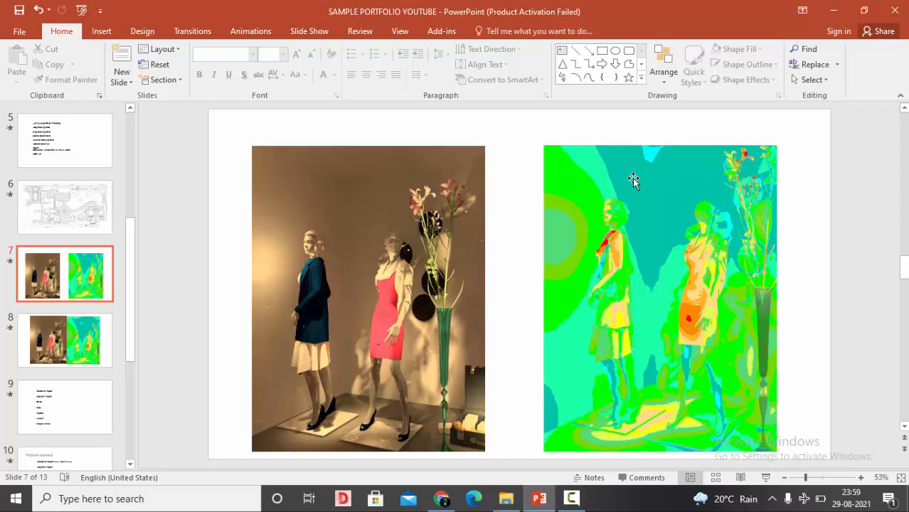
pyautogui.moveTo(458, 134)
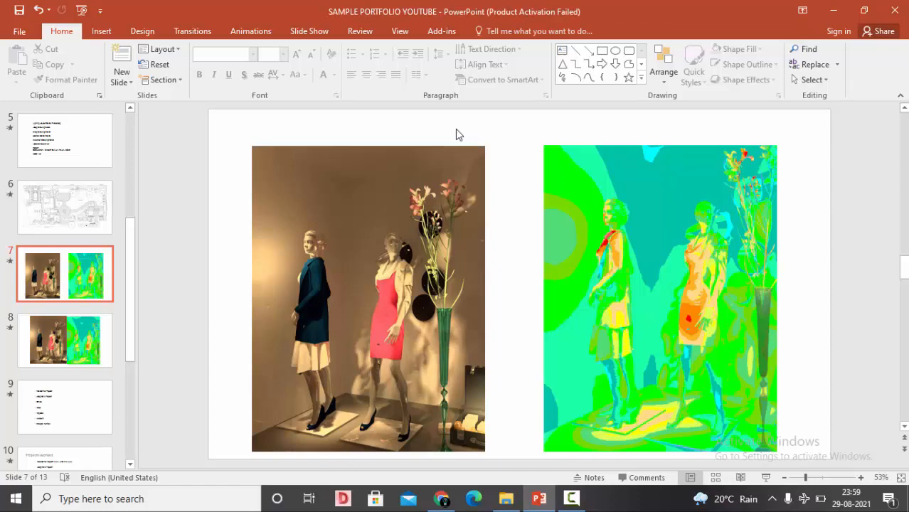
pyautogui.click(400, 32)
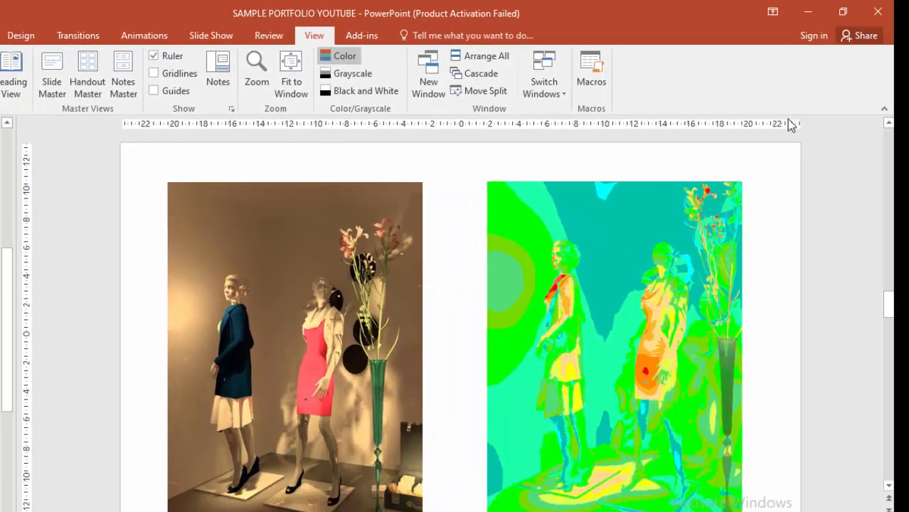
pyautogui.moveTo(127, 136)
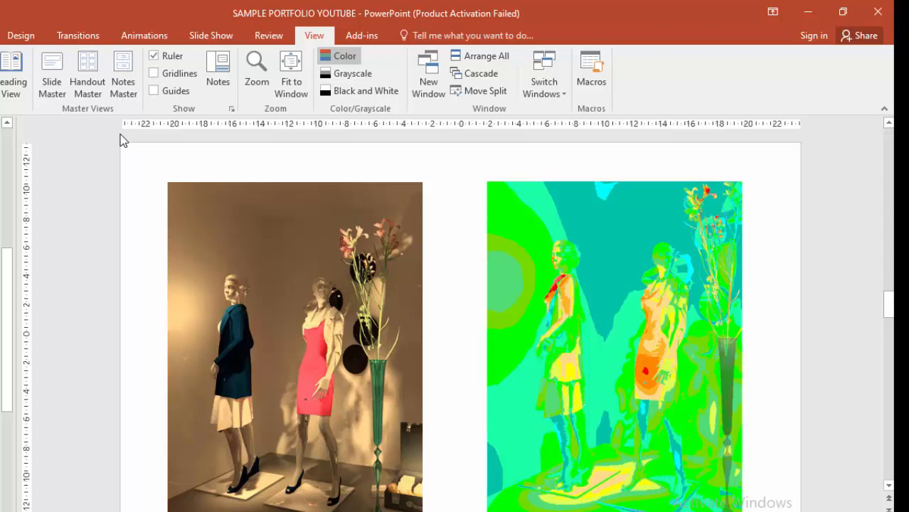
pyautogui.moveTo(466, 135)
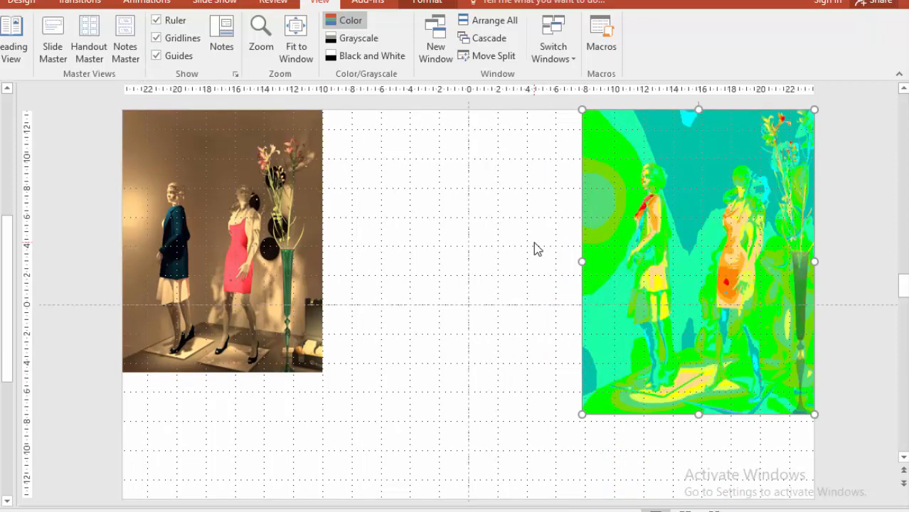
pyautogui.moveTo(646, 279)
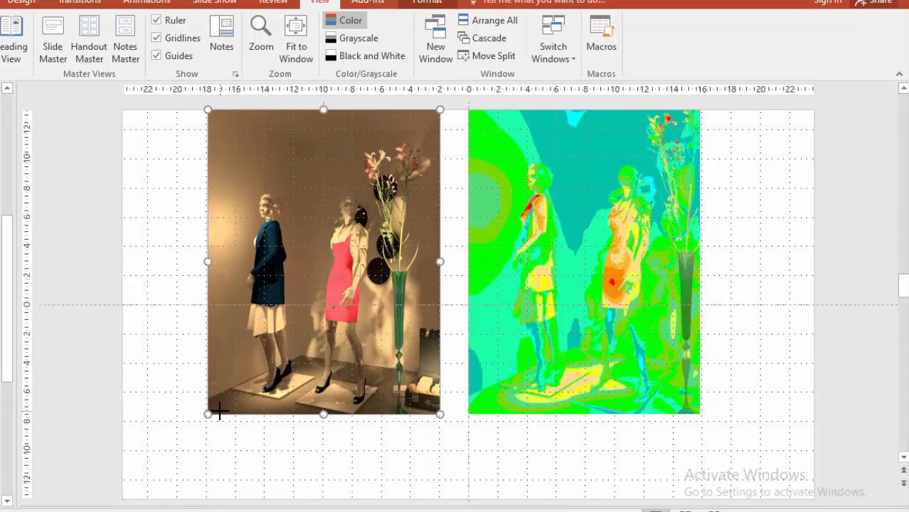
pyautogui.moveTo(202, 74)
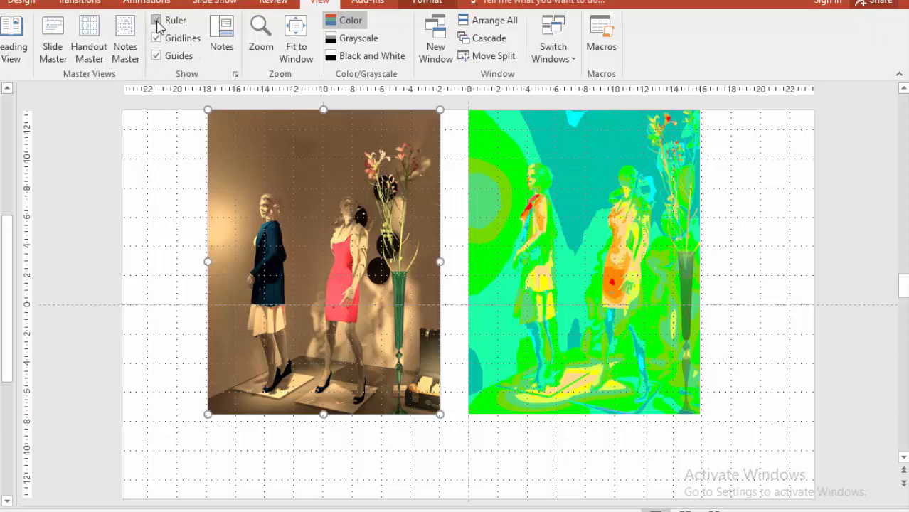
# - Hide the gridlines and guides after aligning the two photos
pyautogui.click(156, 20)
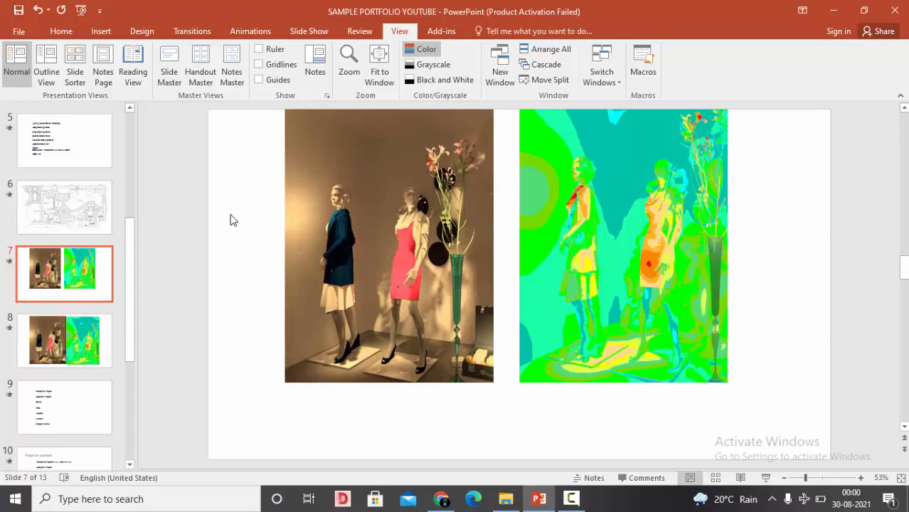
# - Select the left mannequin photo before saving the deck
pyautogui.click(390, 249)
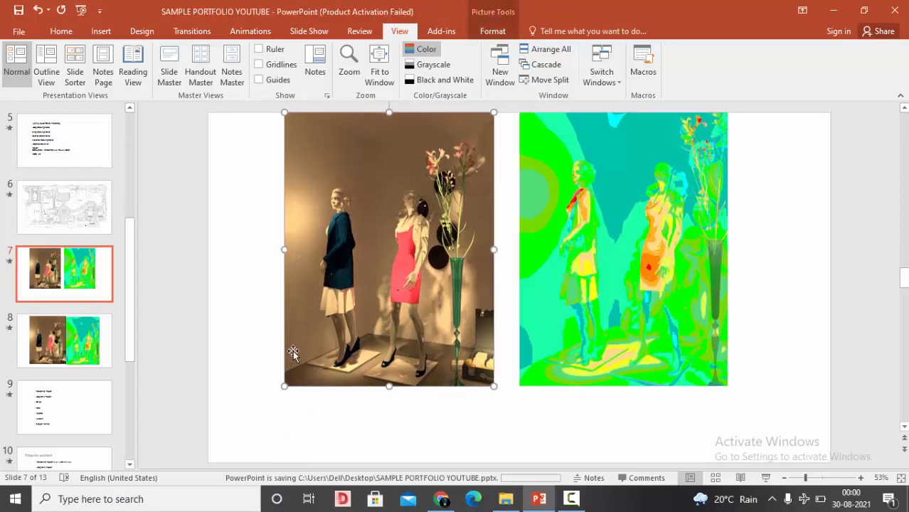
pyautogui.moveTo(216, 354)
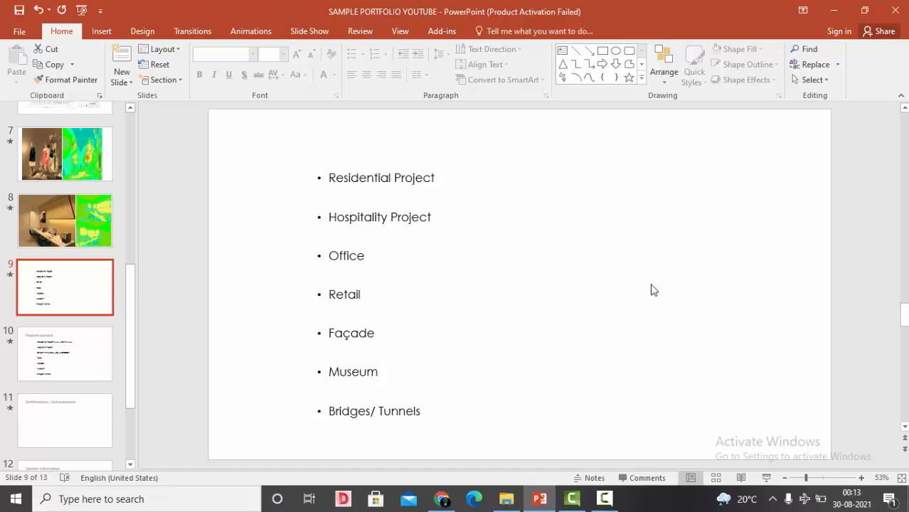
# - Move to slide 10 with the Projects worked list
pyautogui.click(65, 353)
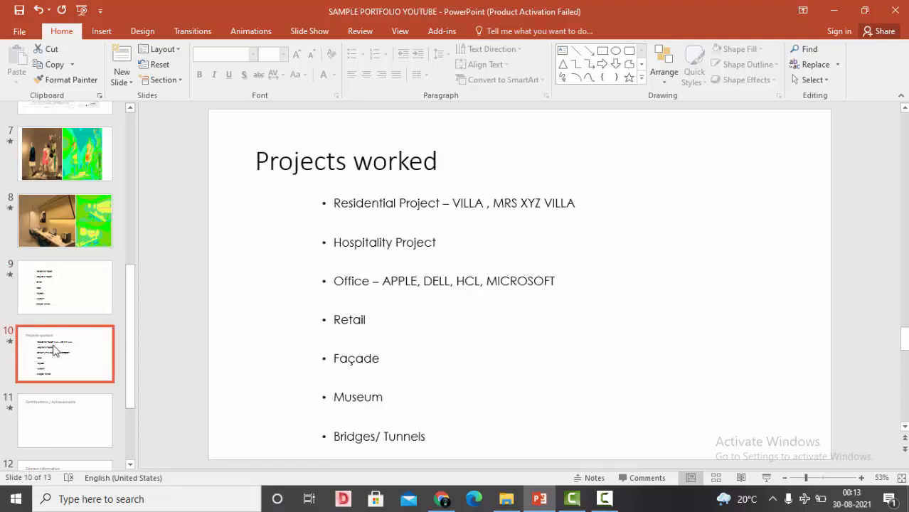
pyautogui.moveTo(54, 301)
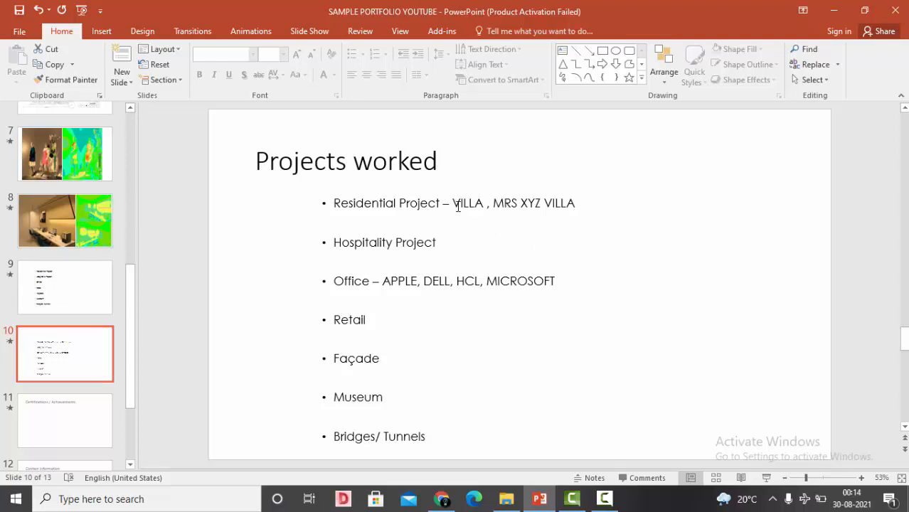
# - Add the client HOME BHOOJA to the Residential Project line
pyautogui.click(461, 206)
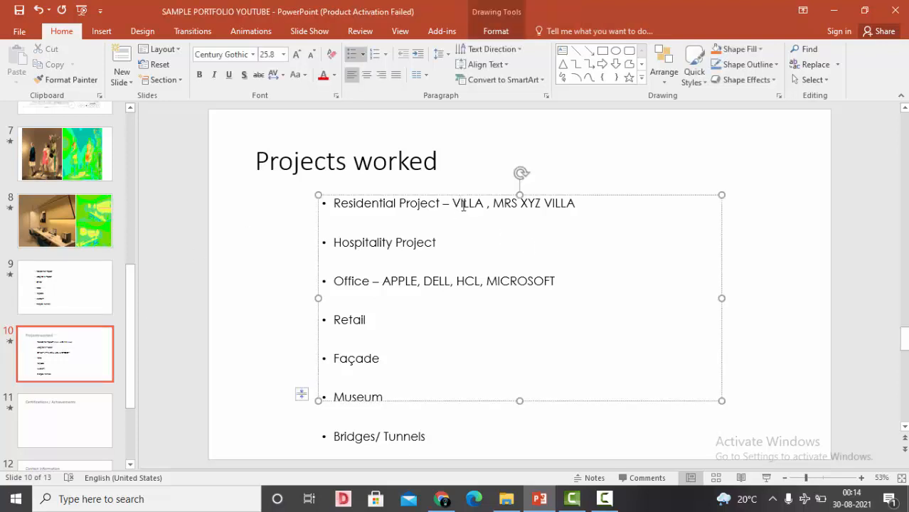
pyautogui.moveTo(533, 219)
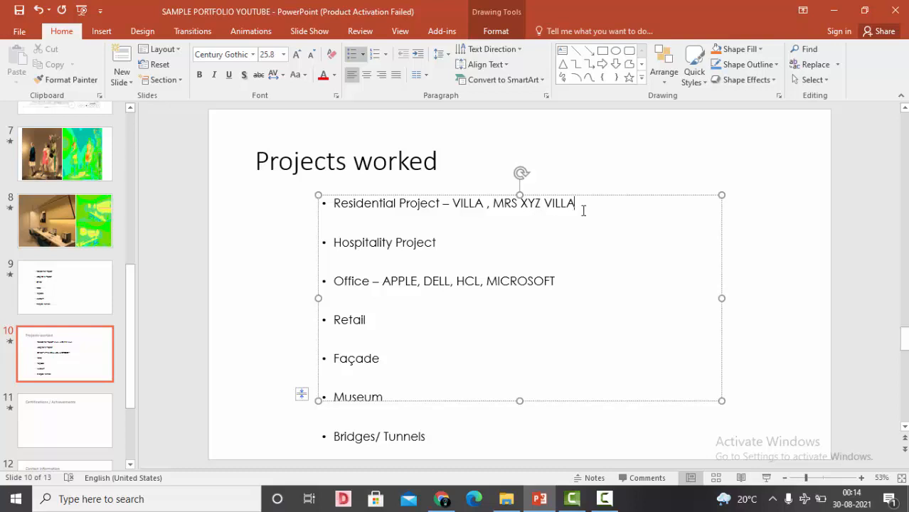
pyautogui.write('H')
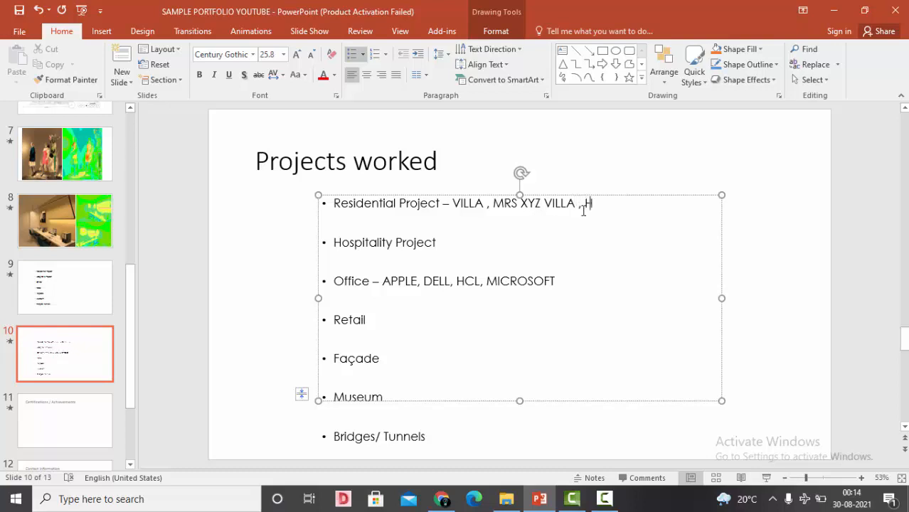
pyautogui.write('HOME B')
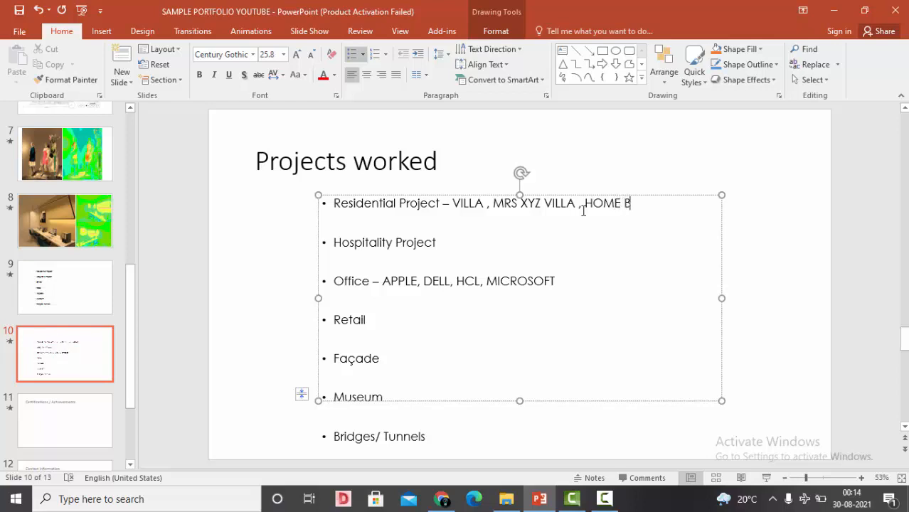
pyautogui.write('HOOJA')
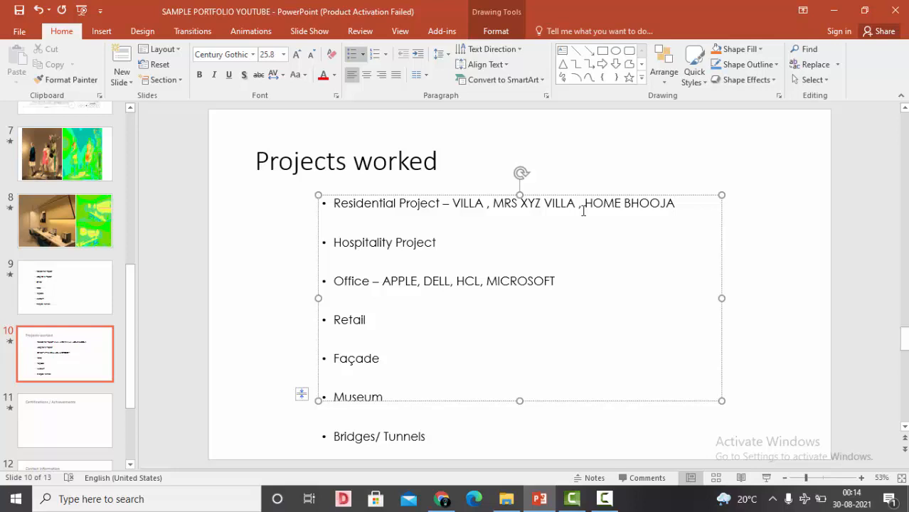
# - Add a dash after Hospitality Project and tidy the line break
pyautogui.press('enter')
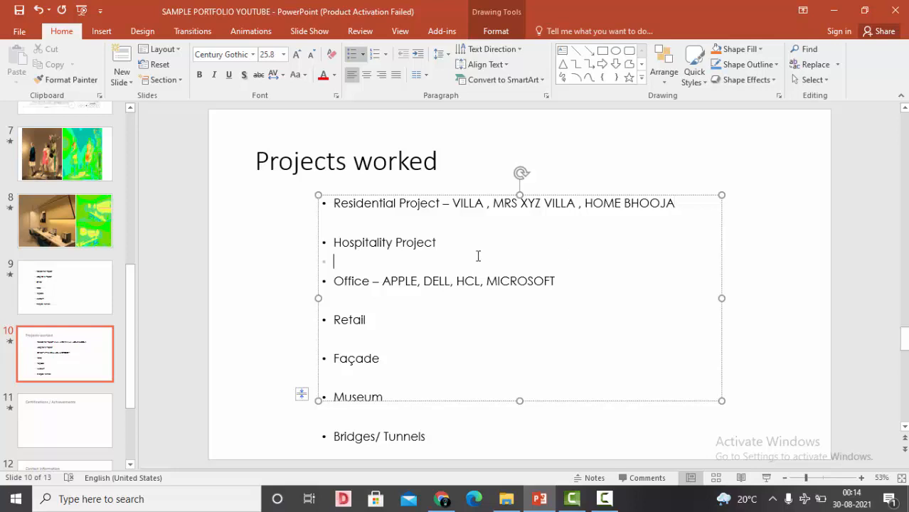
pyautogui.write('-')
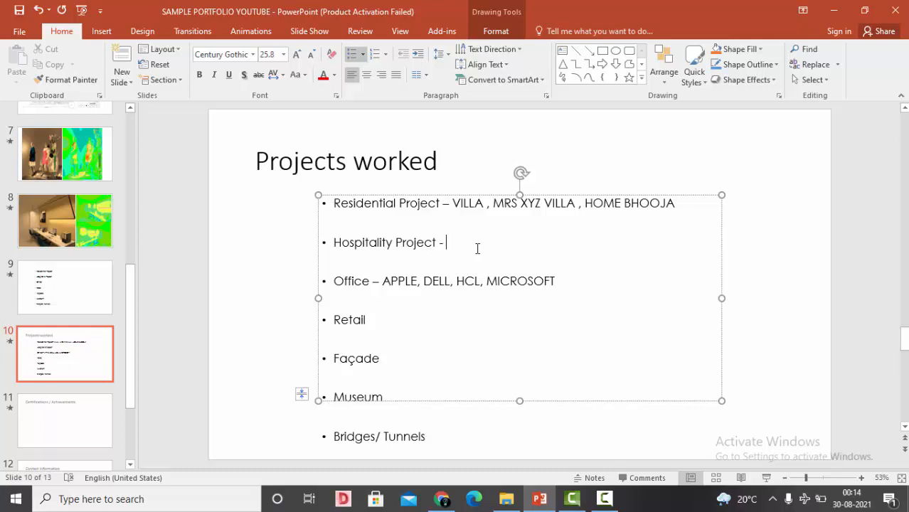
pyautogui.click(556, 280)
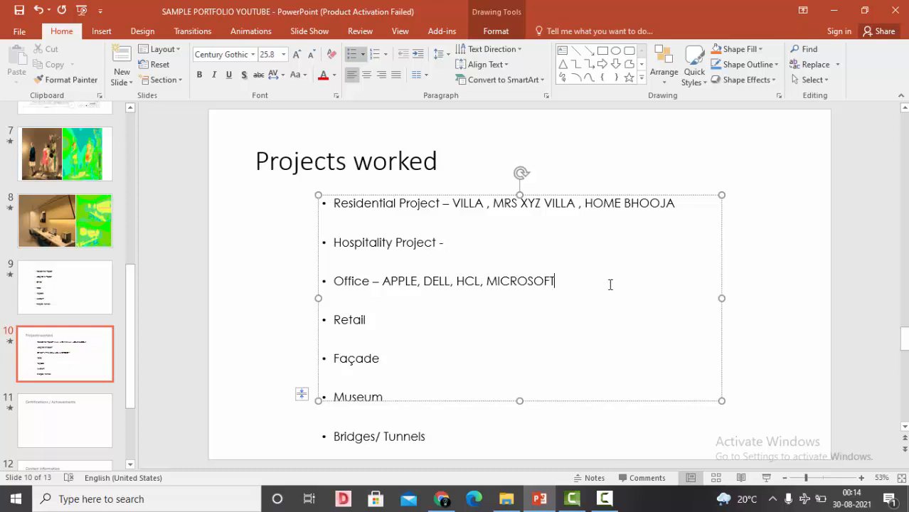
pyautogui.press('backspace')
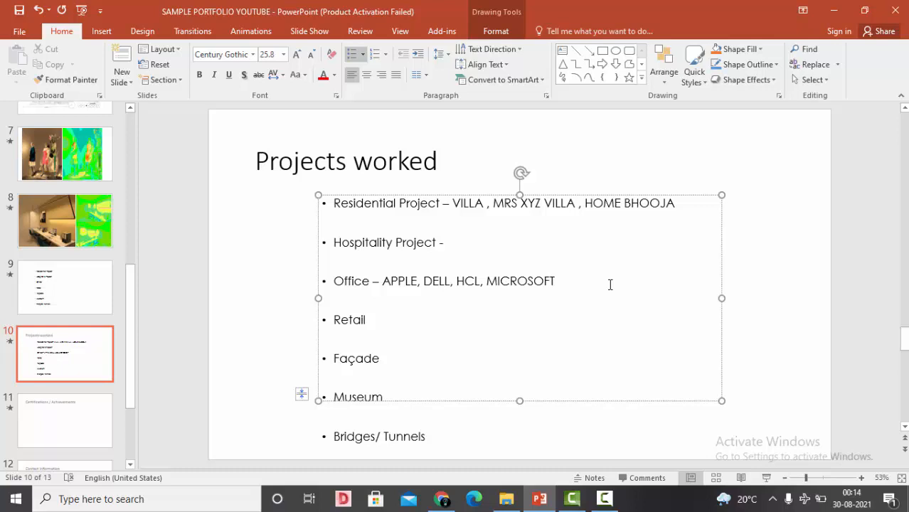
pyautogui.click(555, 281)
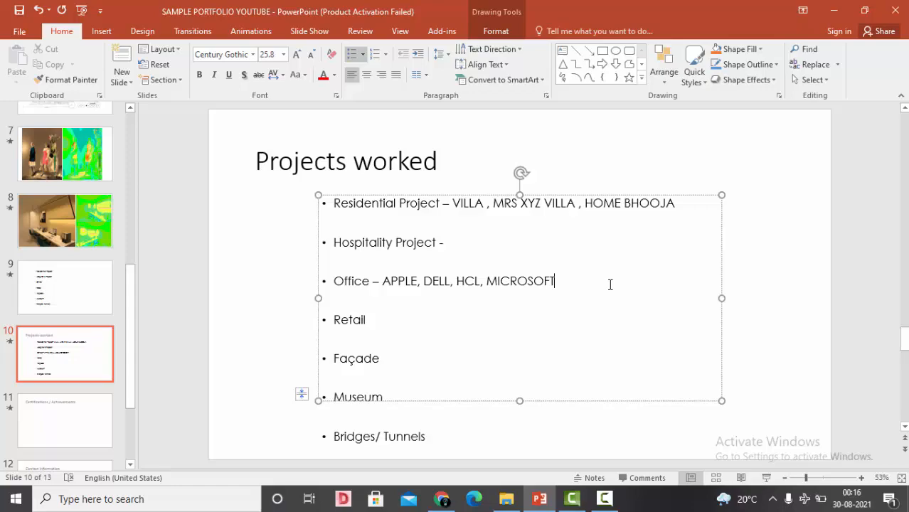
pyautogui.moveTo(65, 220)
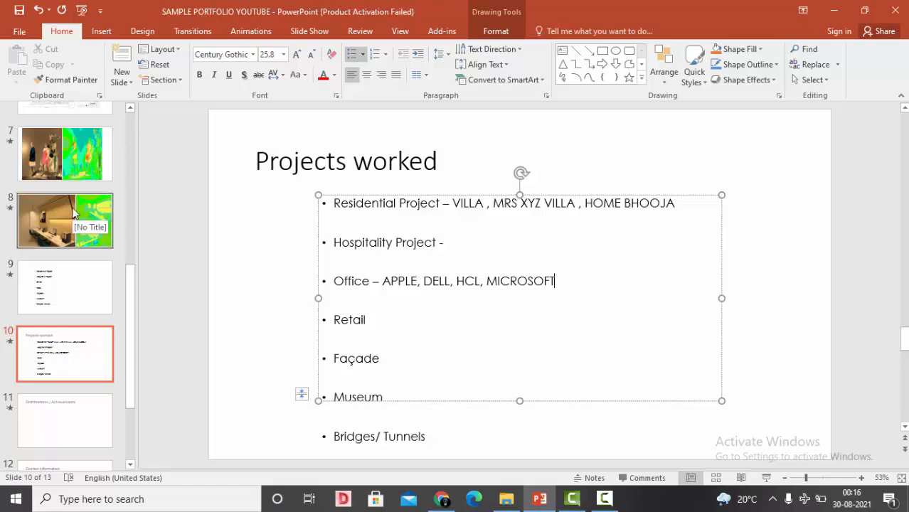
# - Pass the Certifications / Achievements slide and land on Contact Information
pyautogui.click(65, 421)
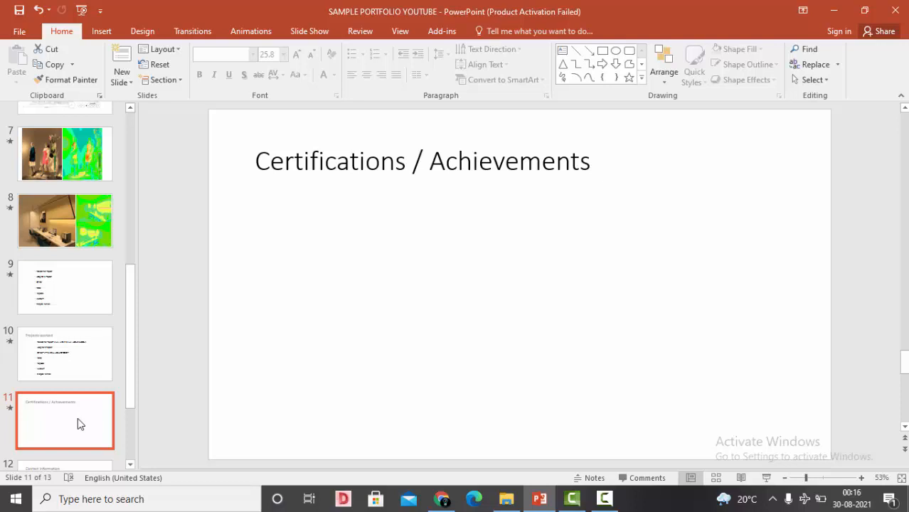
pyautogui.click(66, 367)
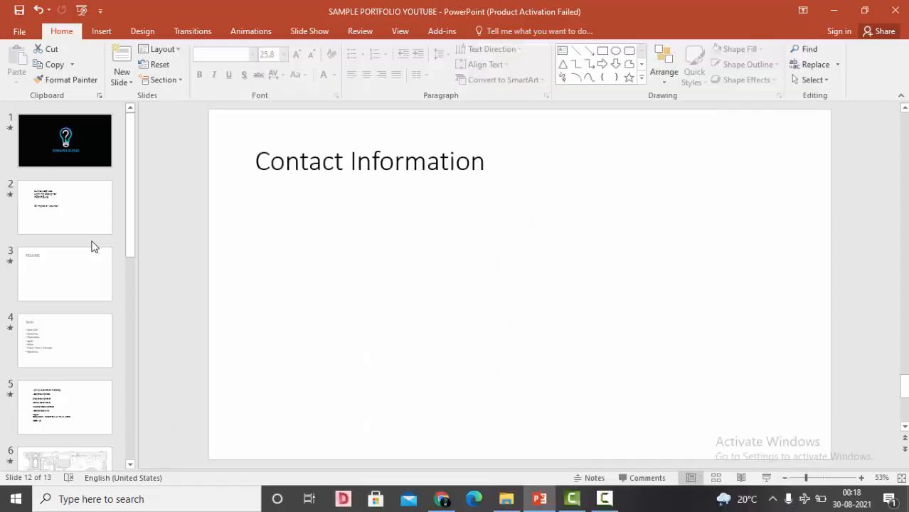
pyautogui.moveTo(28, 234)
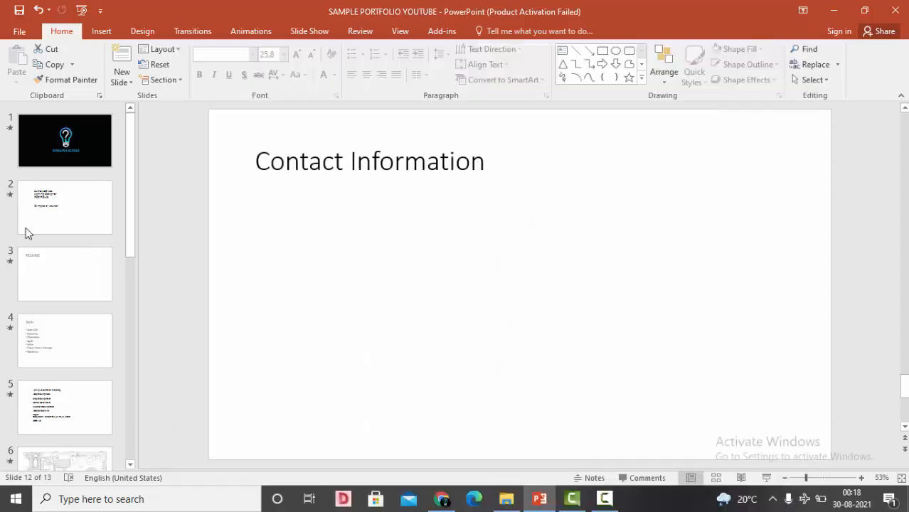
# - Select slides 1 and 2 together and show the transition gallery for them
pyautogui.click(65, 141)
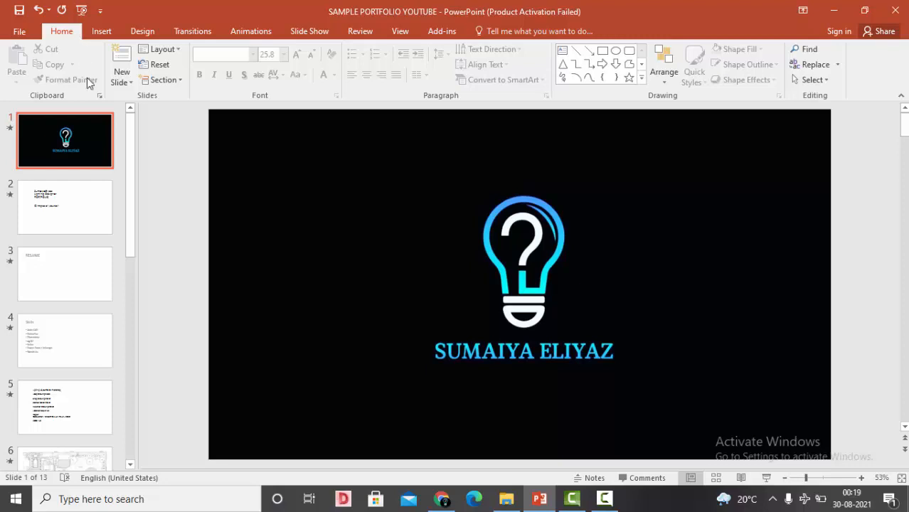
pyautogui.click(66, 208)
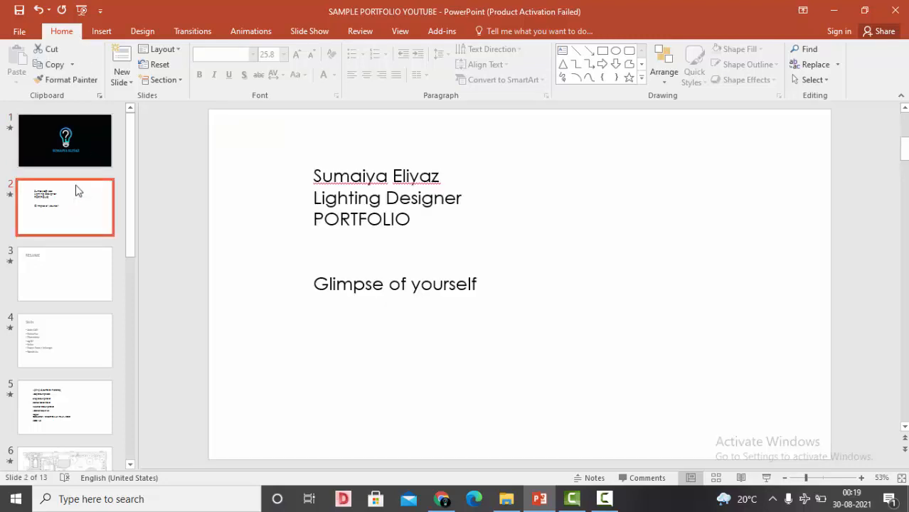
pyautogui.click(66, 141)
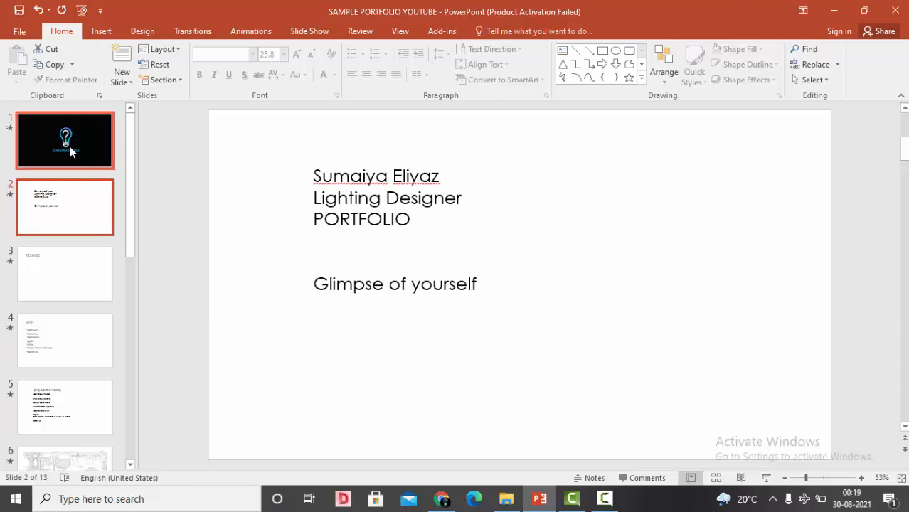
pyautogui.click(192, 31)
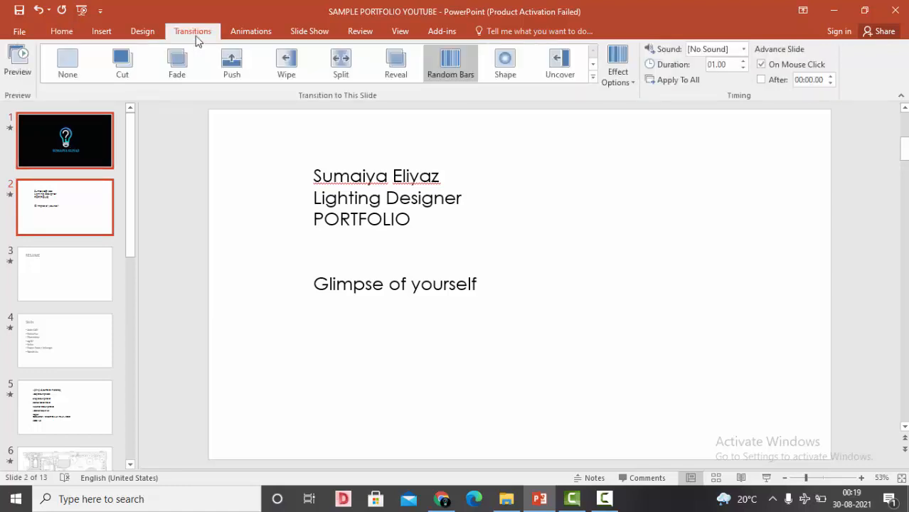
# - Apply the Glitter transition to both selected slides with a 02.00-second duration
pyautogui.click(592, 77)
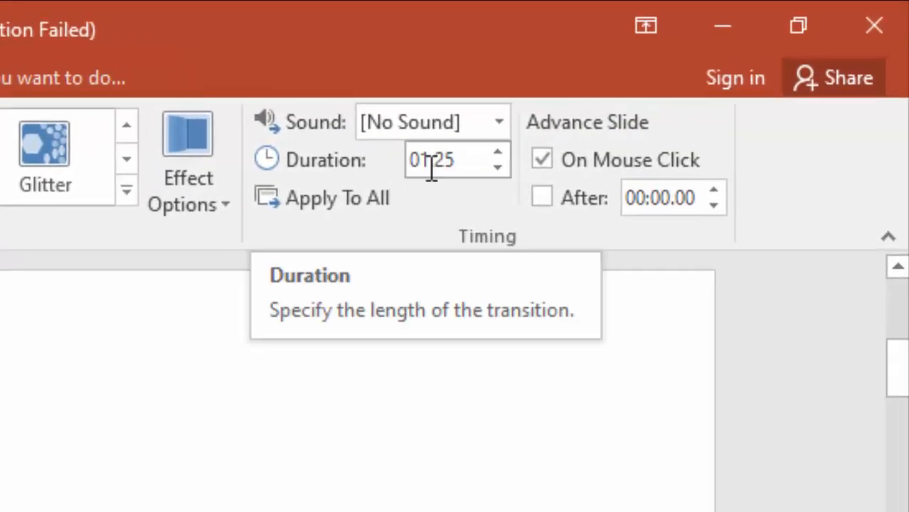
pyautogui.click(498, 152)
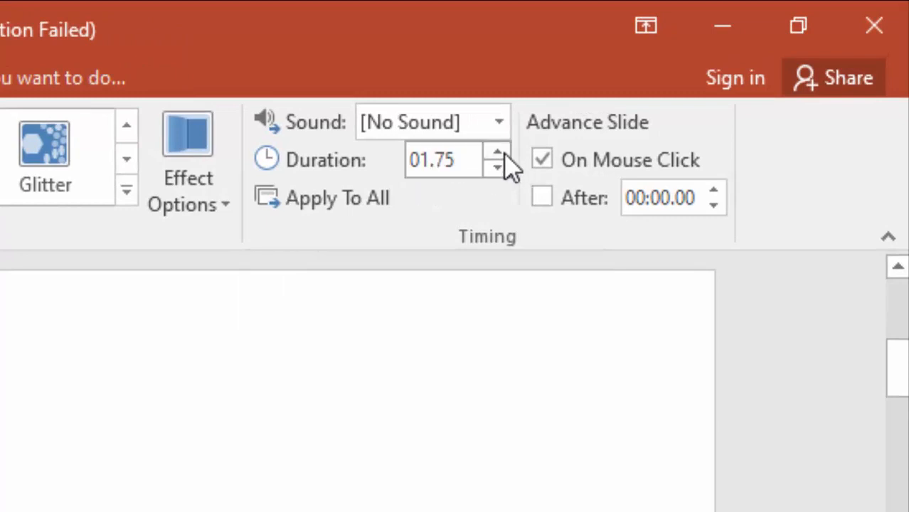
pyautogui.click(498, 152)
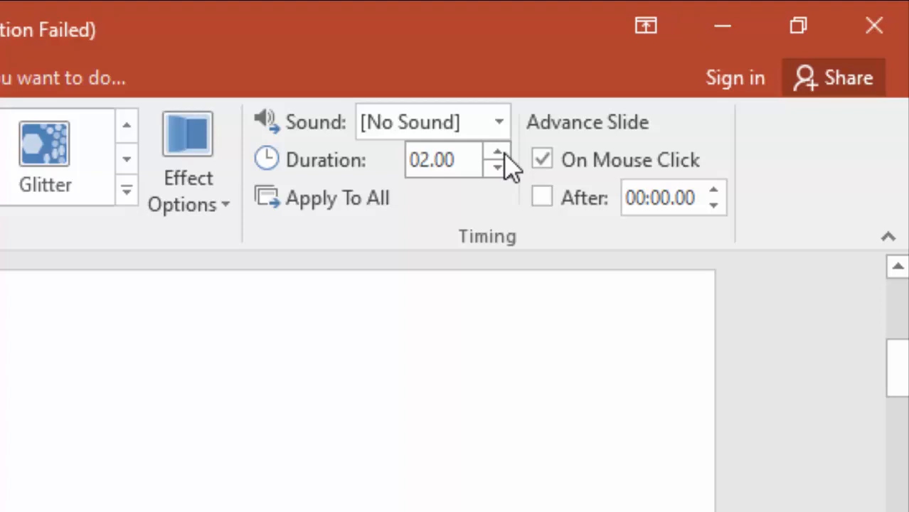
pyautogui.moveTo(583, 143)
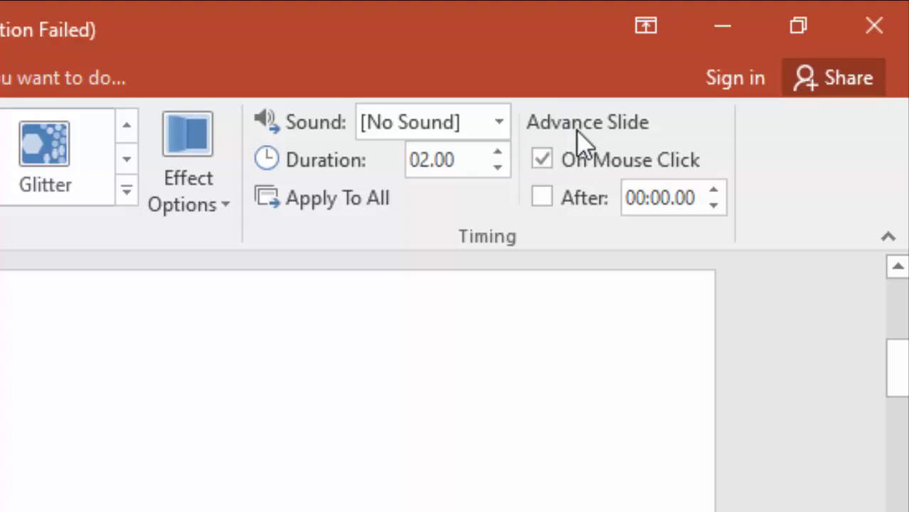
pyautogui.moveTo(590, 168)
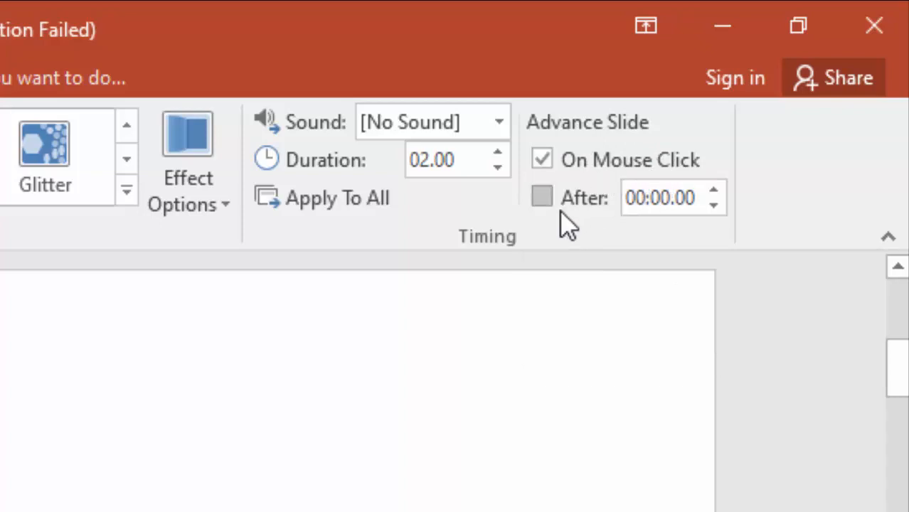
pyautogui.click(543, 196)
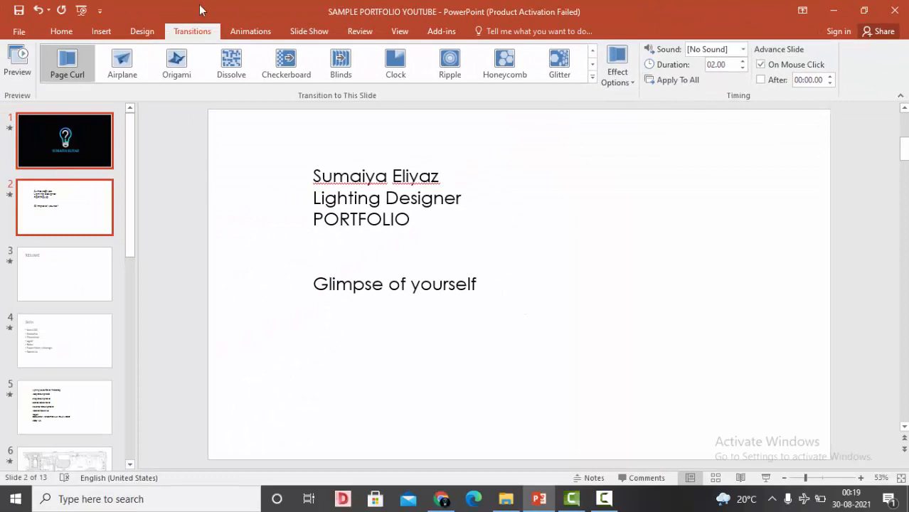
# - Start the slide show from the first slide, then return to slide 6, the site plan
pyautogui.click(309, 31)
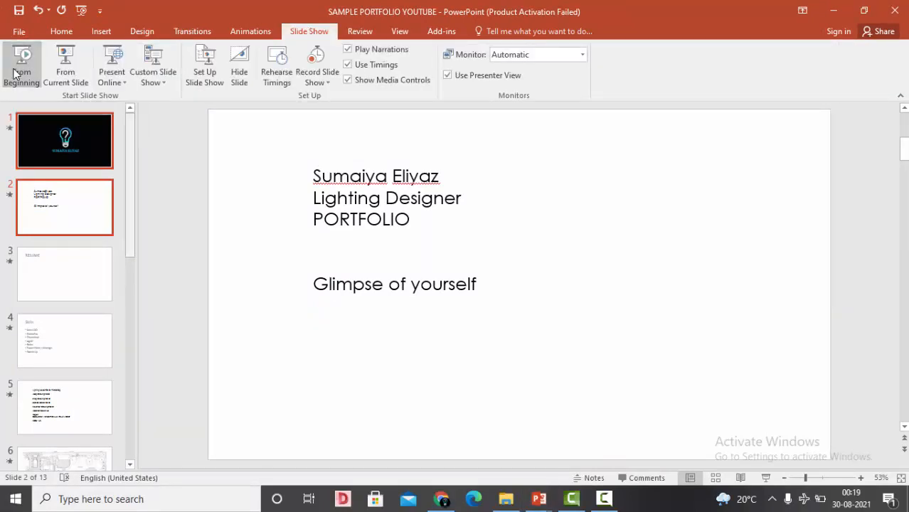
pyautogui.click(23, 64)
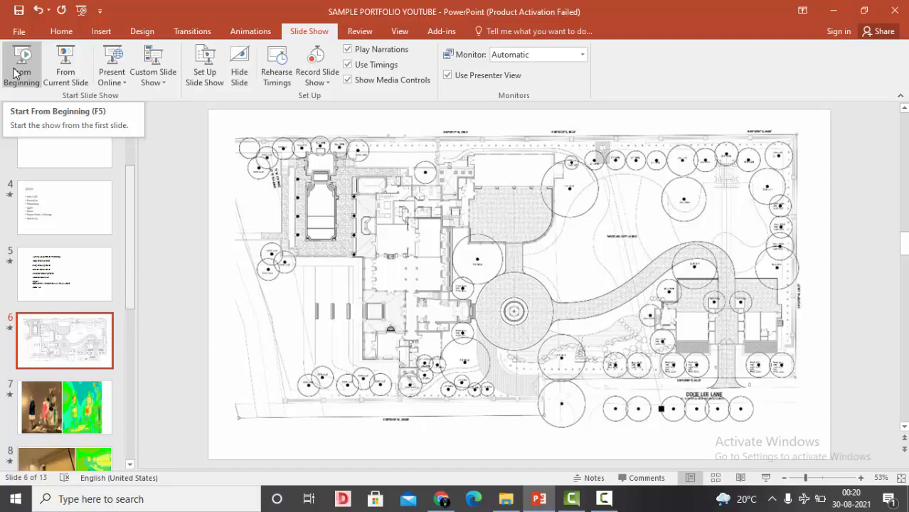
# - Run the presentation full screen from the beginning through the lighting layout slides
pyautogui.click(21, 64)
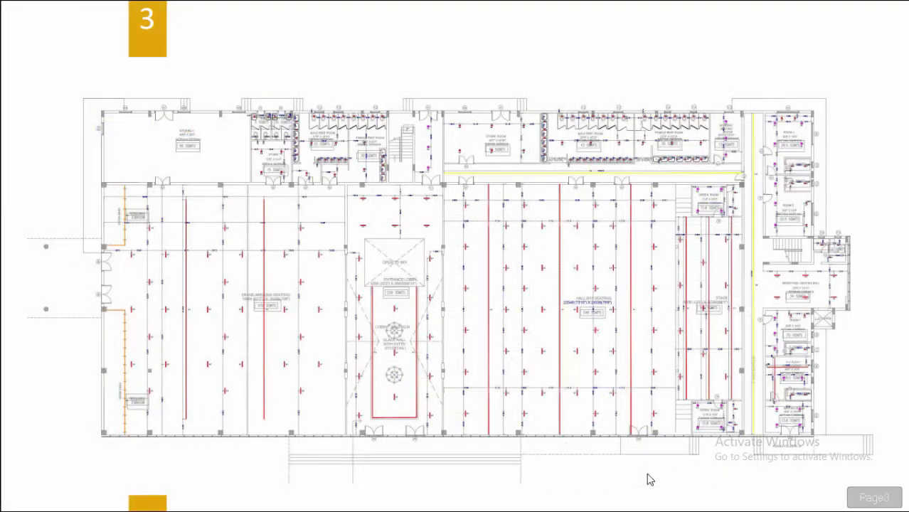